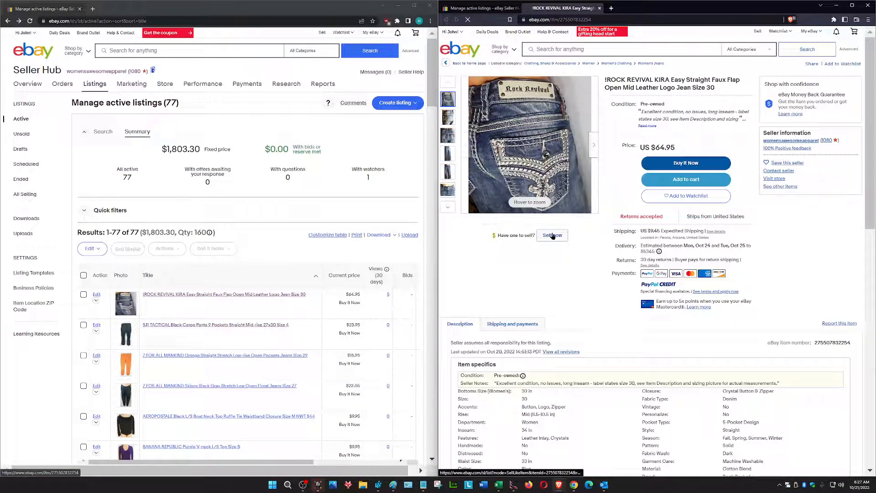
- Start a similar listing from the Rock Revival jeans and bring up the original listing beside it
left_click(552, 235)
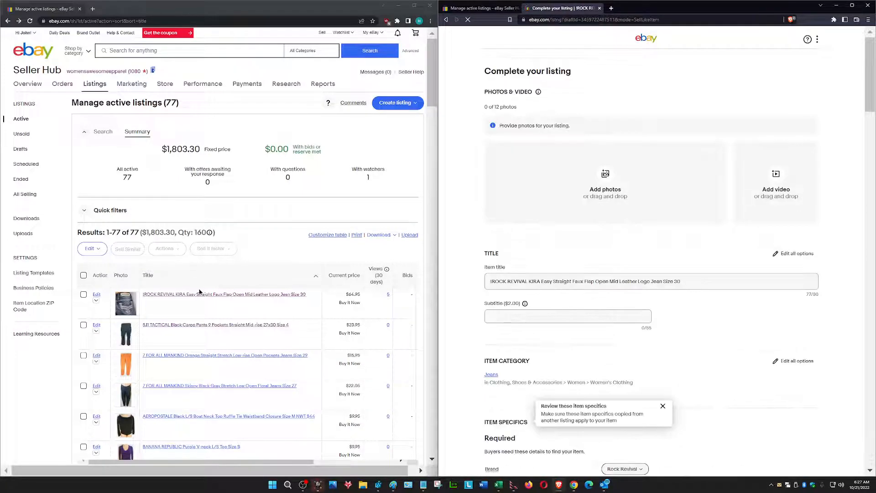
mouse_move(225, 295)
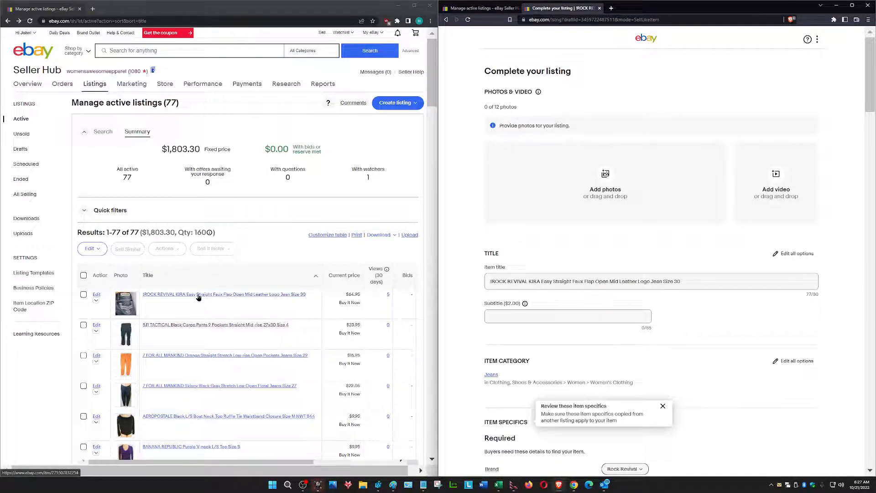
left_click(225, 295)
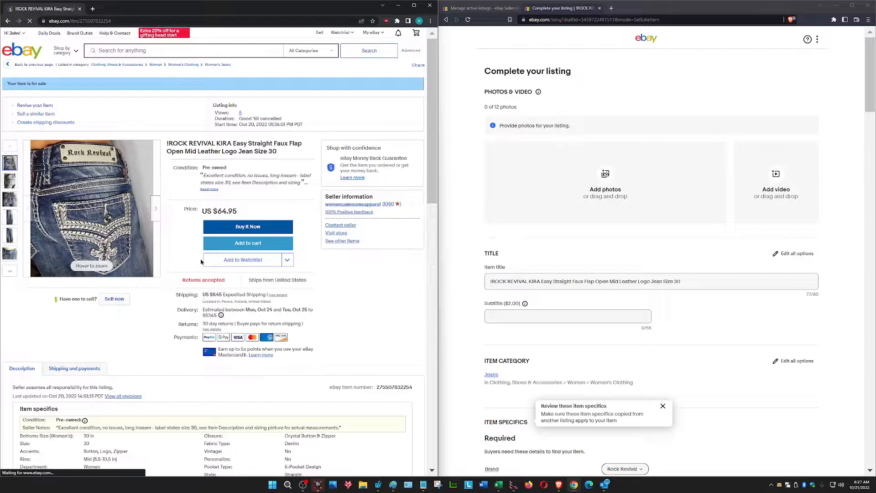
- Browse the original jeans photos in the viewer and copy them into the draft's Photos & Video area
left_click(93, 208)
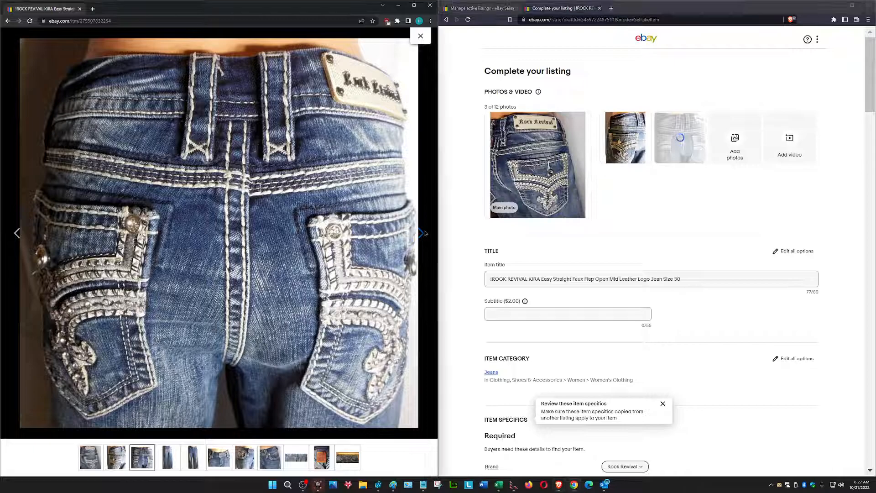
left_click(421, 233)
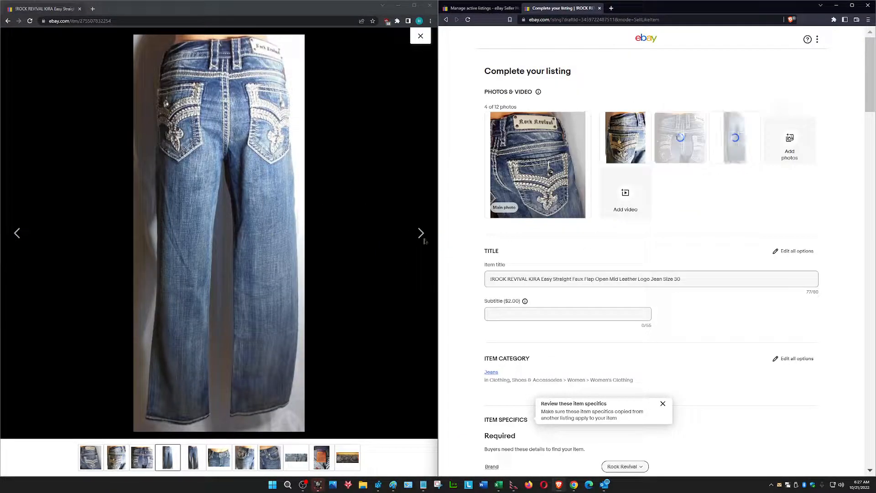
left_click(421, 233)
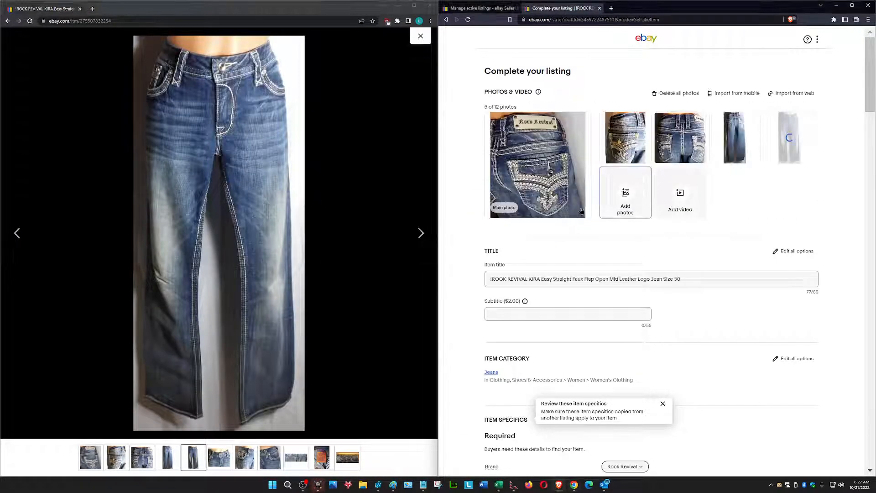
left_click(220, 456)
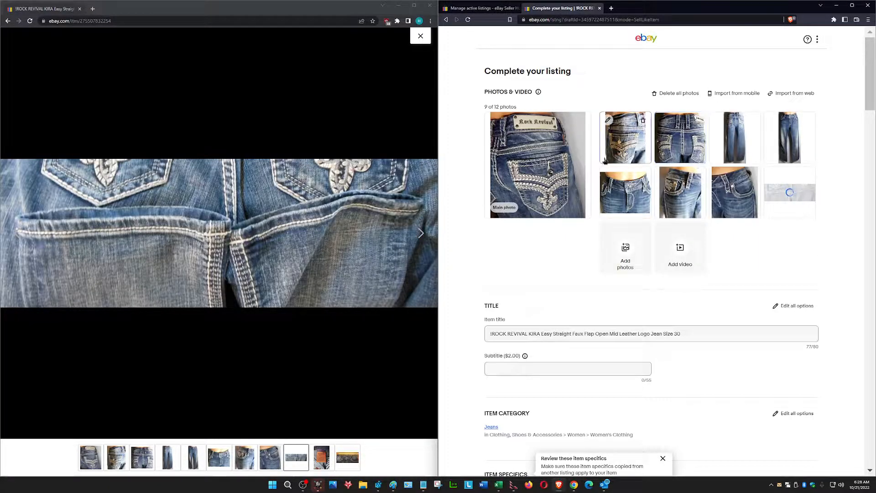
left_click(421, 233)
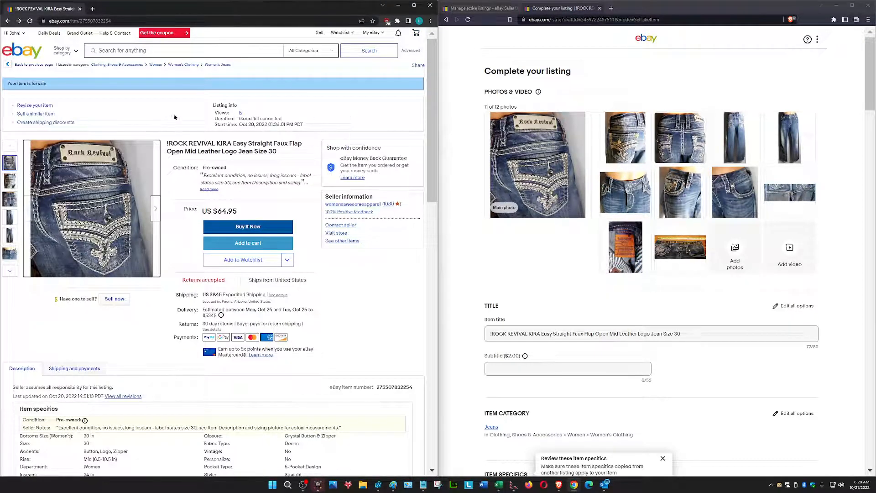
- Revise the original listing and scroll both windows to the Condition and Description sections
left_click(35, 105)
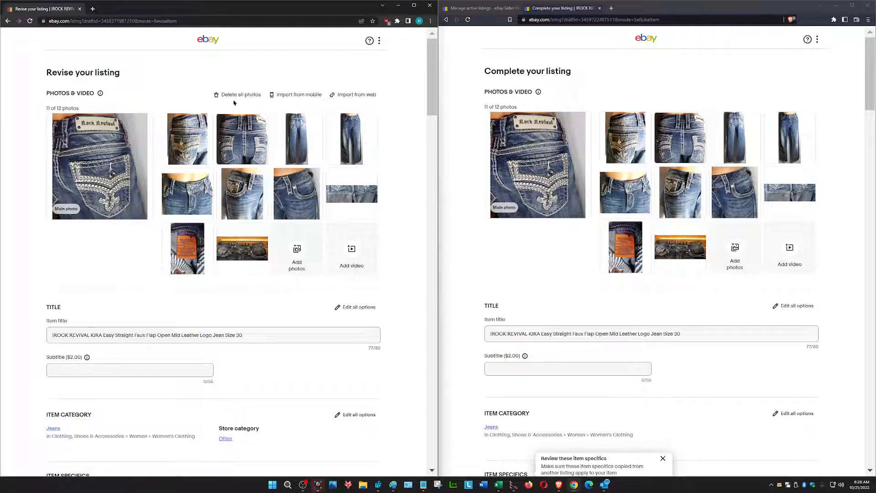
scroll("down", 3)
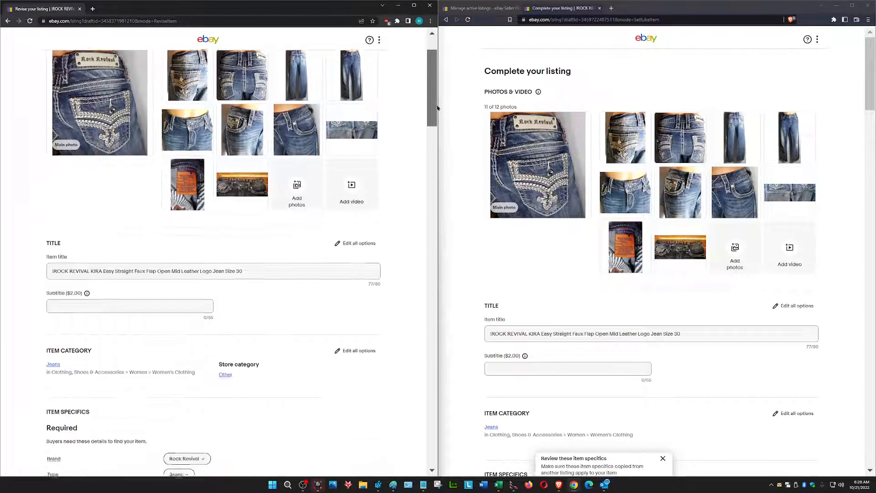
scroll("down", 3)
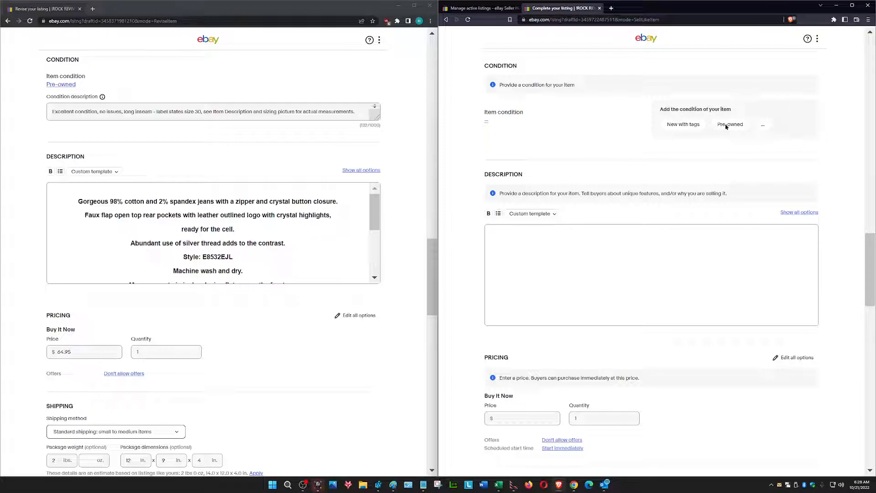
- Mark the draft Pre-owned, paste the copied description, and enter a $64.95 Buy It Now price
left_click(730, 125)
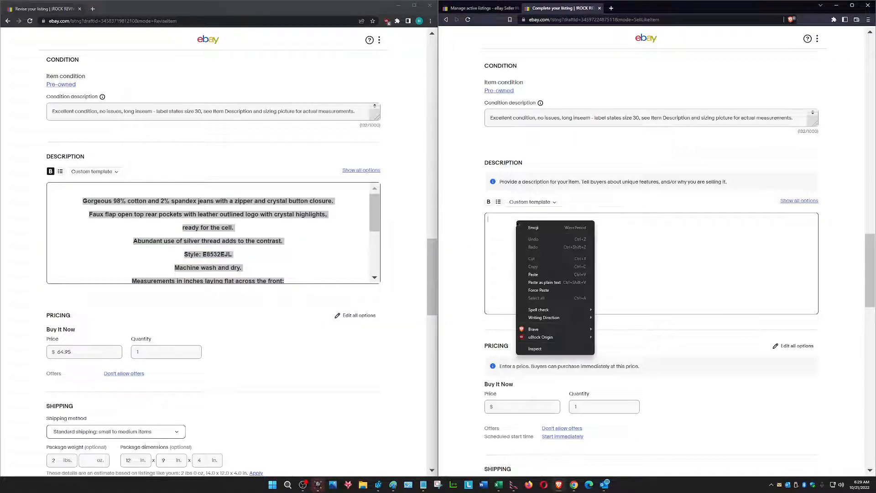
left_click(533, 275)
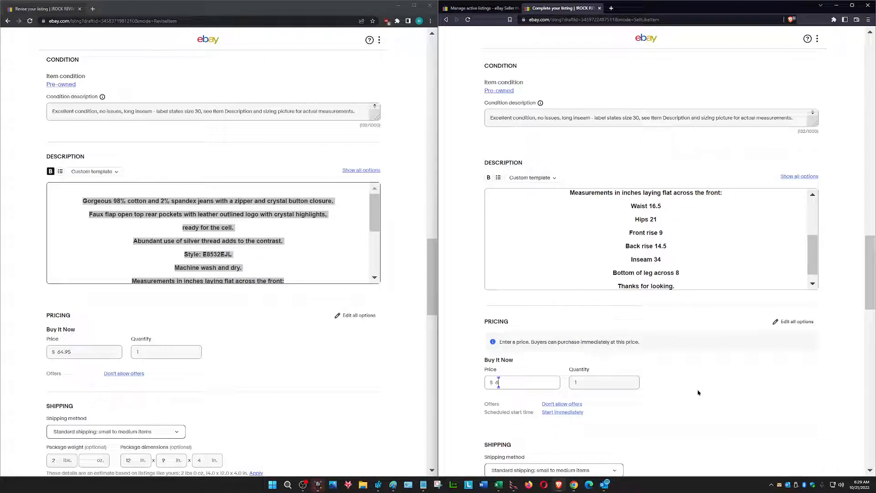
type("64.95")
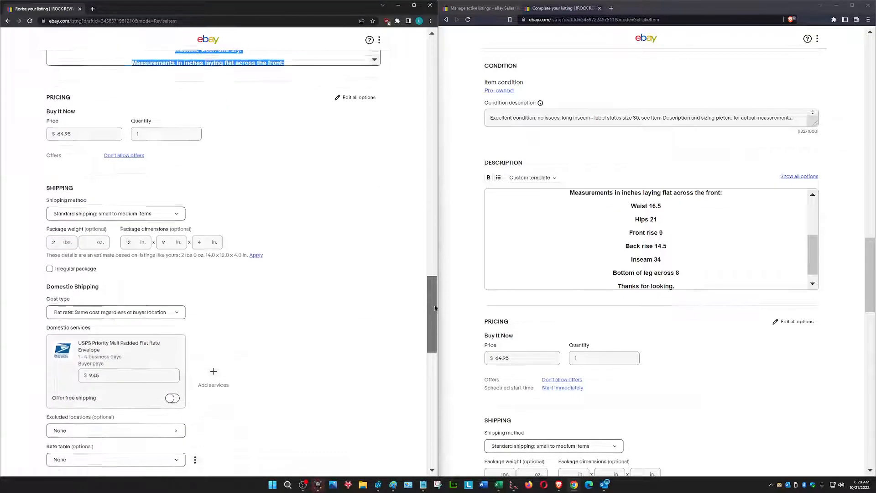
- Enter shipping details: 2 lb package weight with 12 in and 4 in package dimensions
scroll("down", 3)
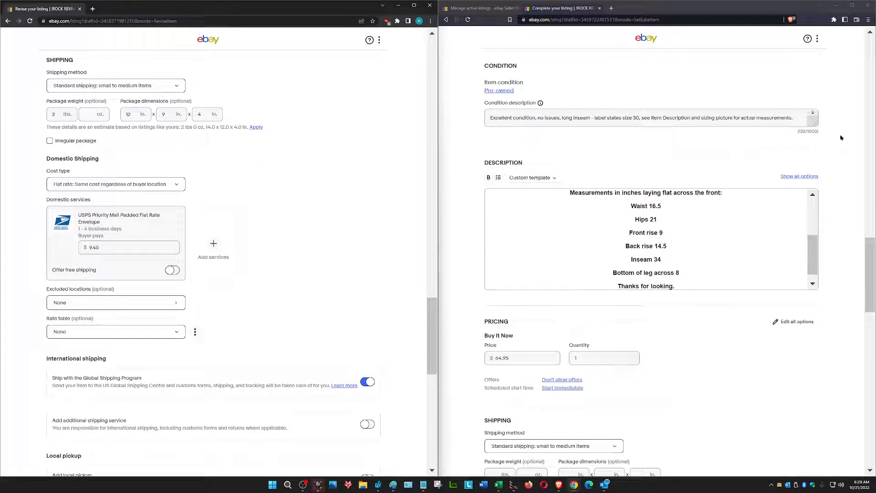
scroll("down", 3)
type("2")
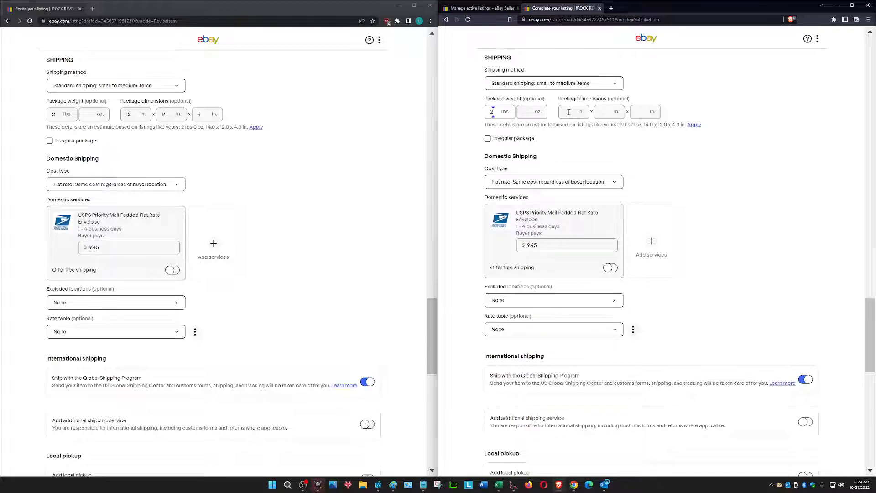
type("12")
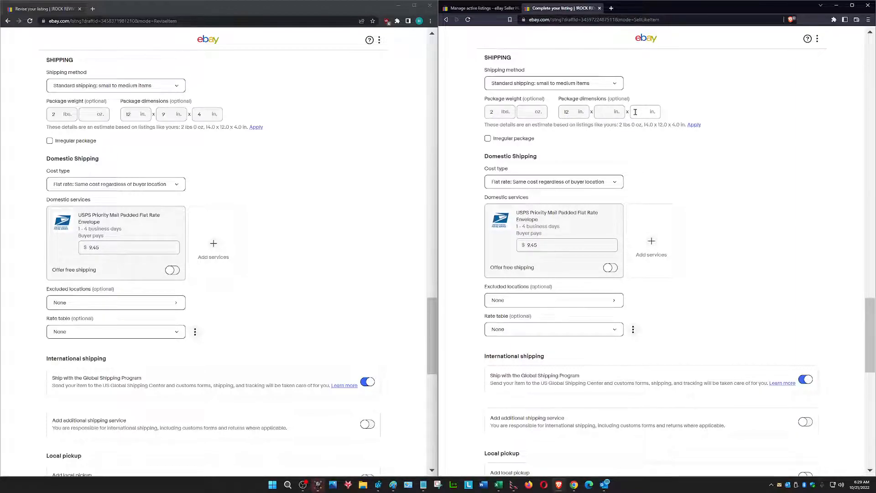
type("4")
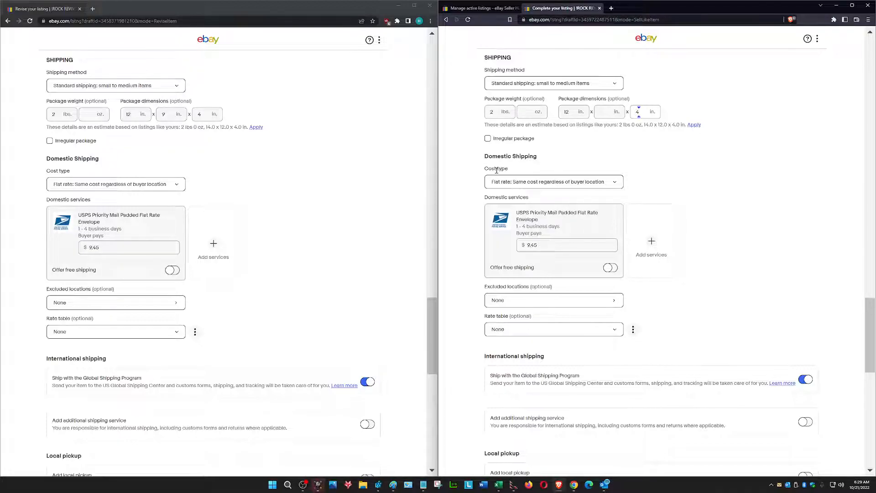
mouse_move(447, 228)
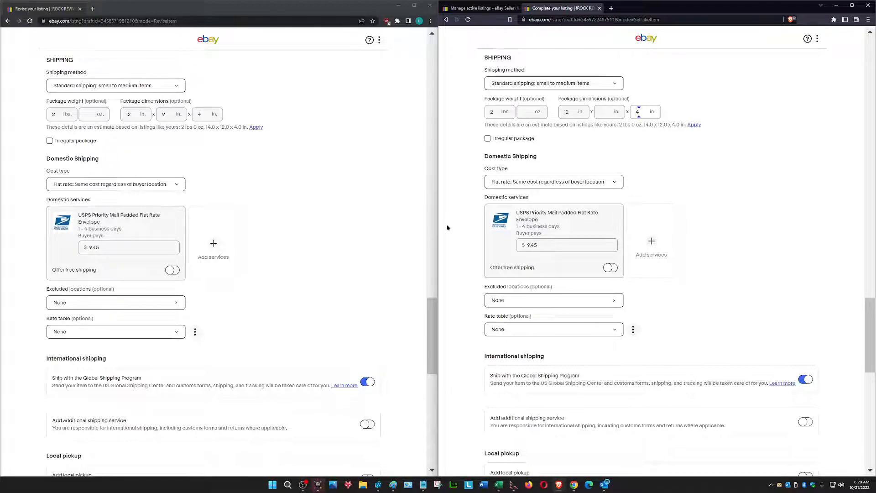
scroll("down", 3)
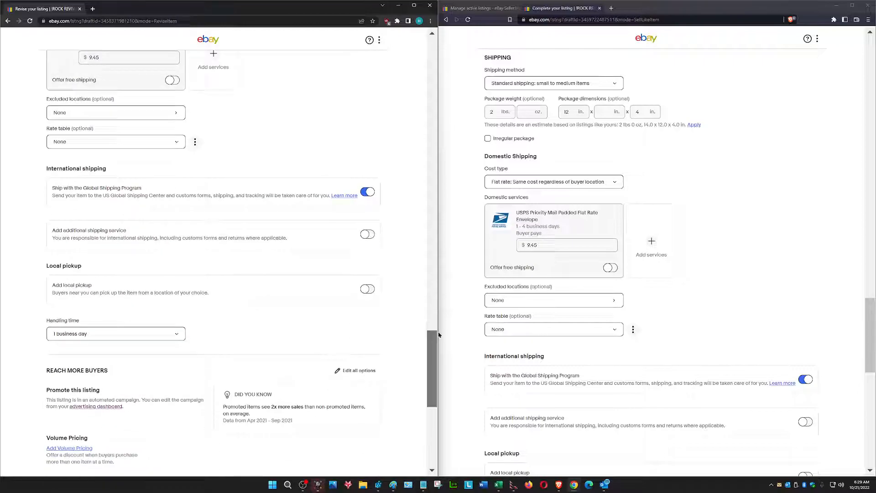
- Scroll to Preferences and show the 'Payments managed by eBay' payment options
scroll("down", 3)
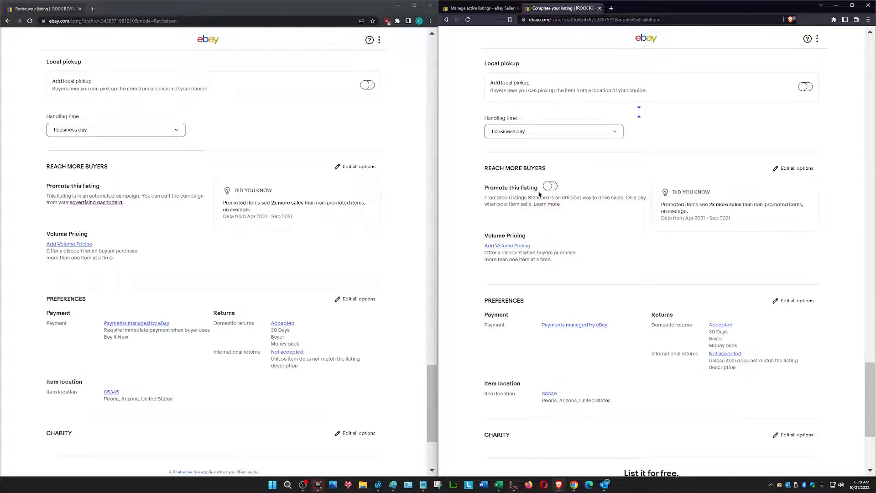
mouse_move(191, 310)
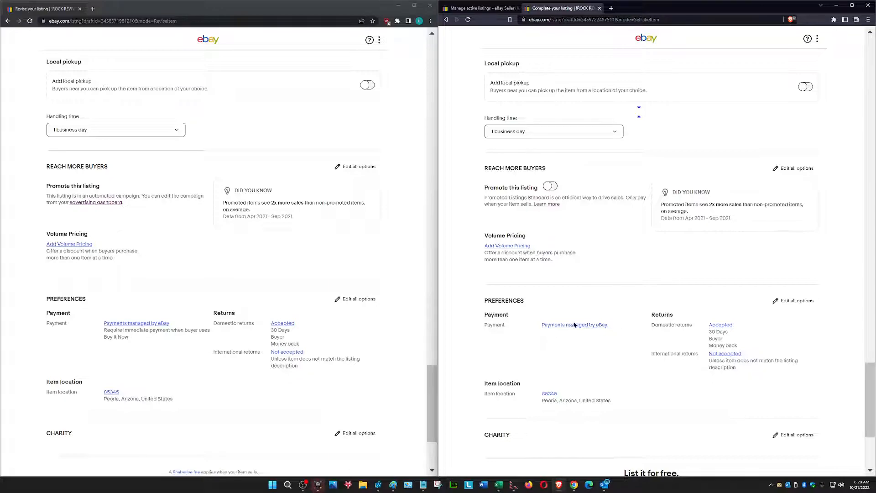
left_click(574, 325)
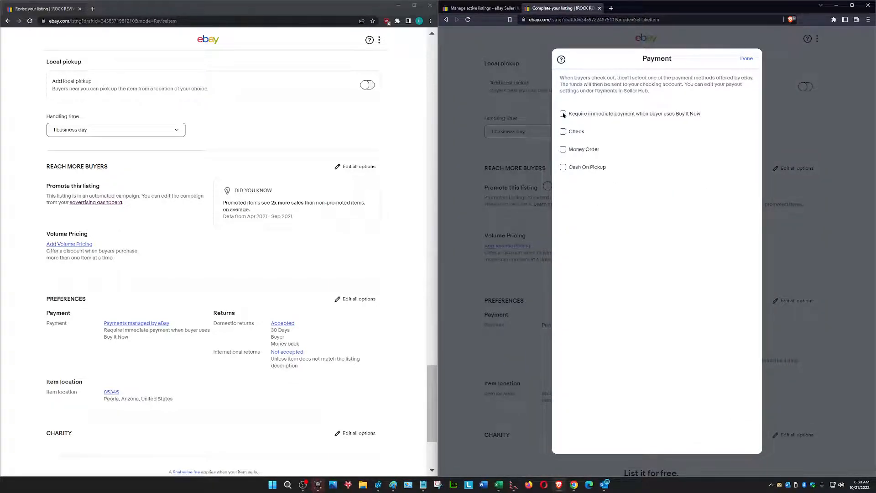
- Require immediate payment for Buy It Now and save the jeans listing as a draft
left_click(746, 58)
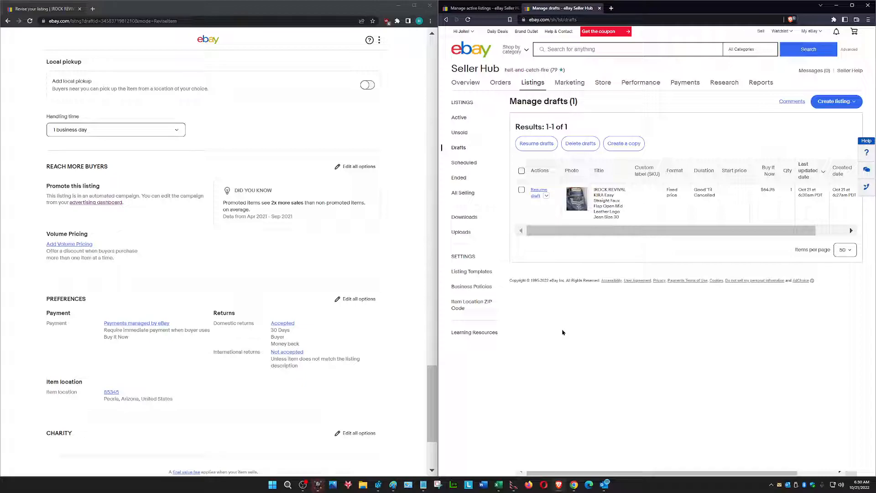
mouse_move(241, 236)
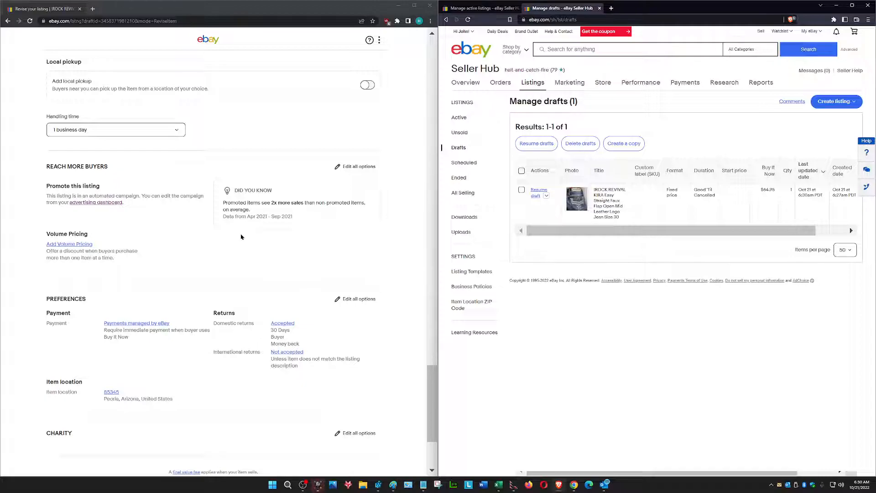